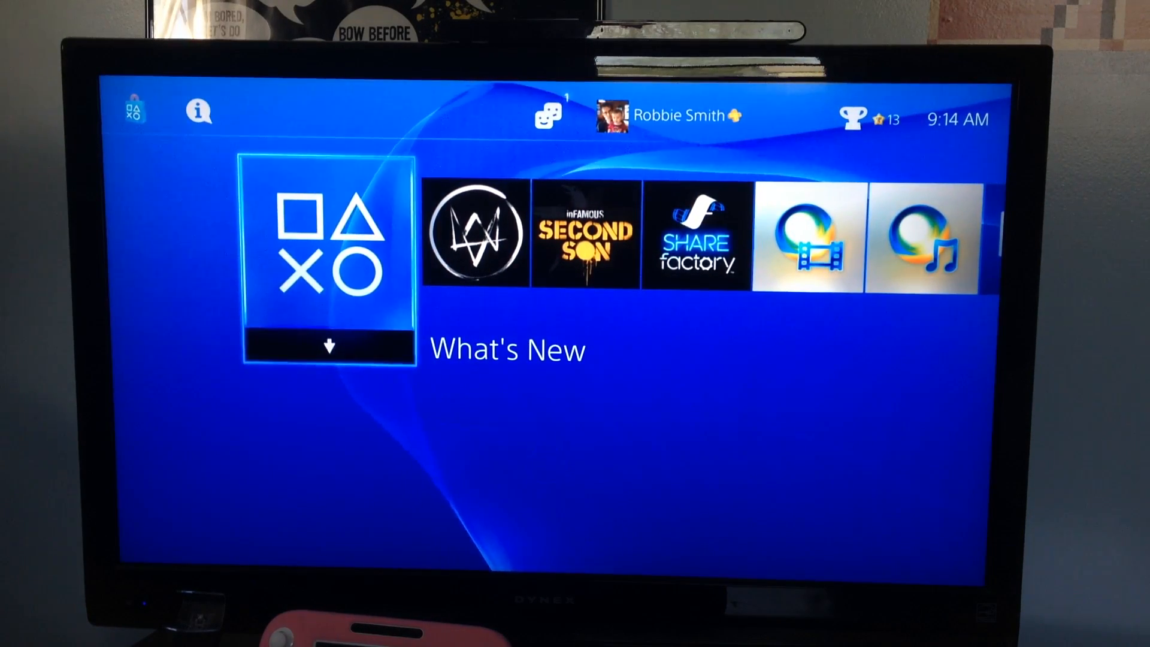
Move between the gameplay and email-communications first name fields in the Name settings.
{"action": "scroll", "scroll_direction": "right", "scroll_amount": 3}
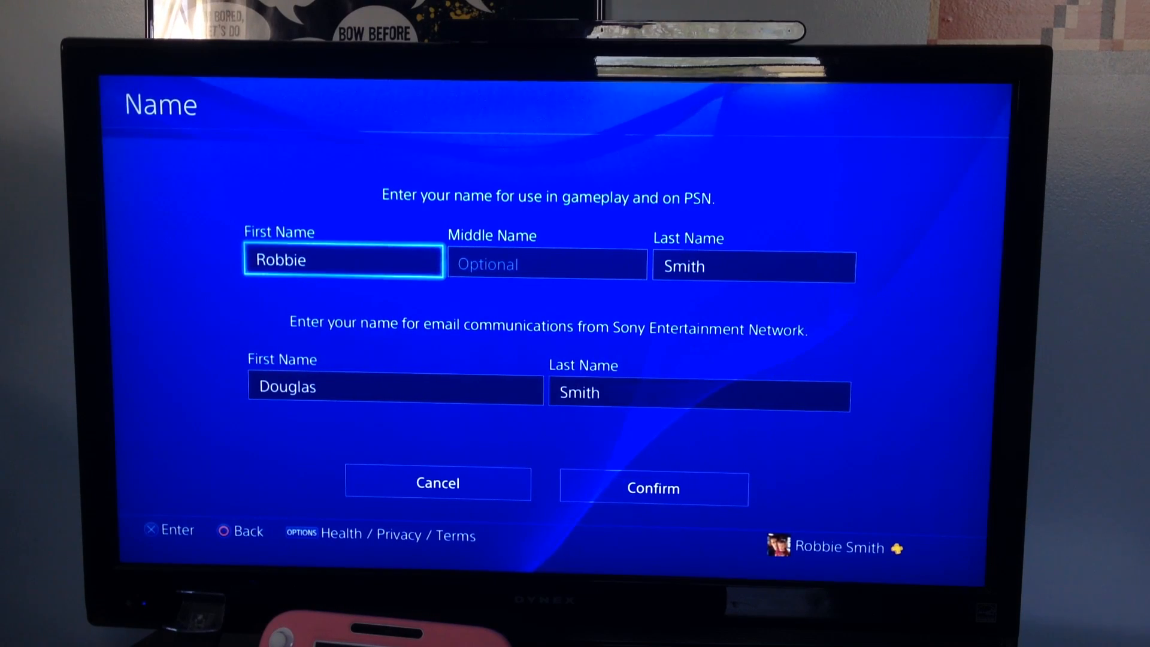
{"action": "left_click", "coordinate": [395, 389]}
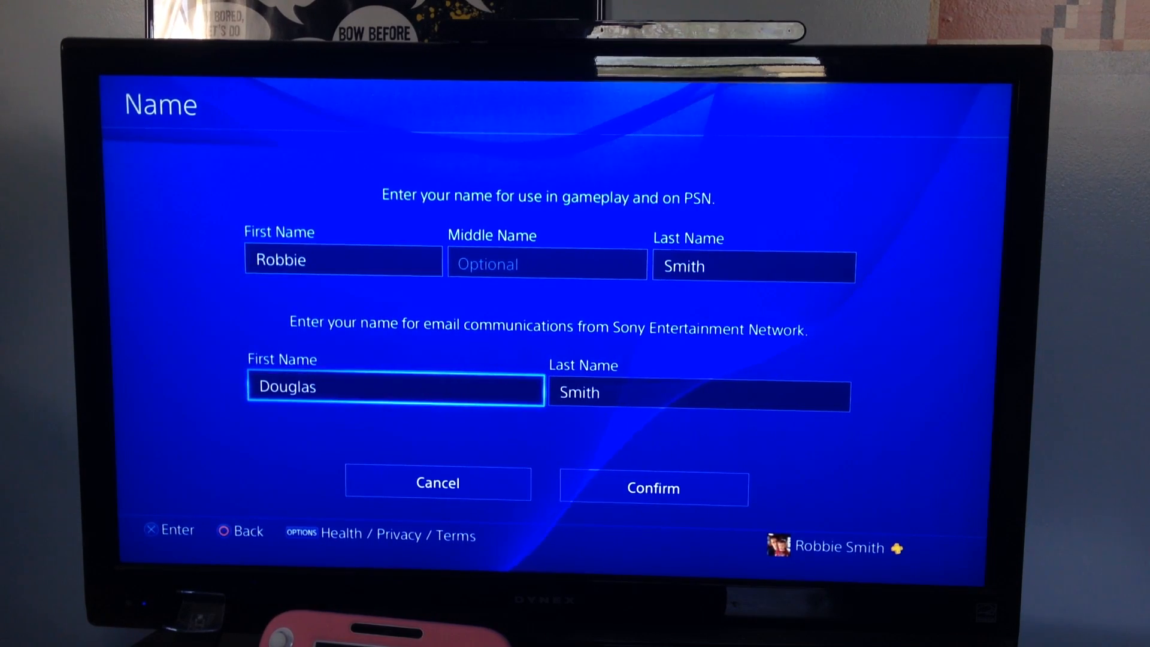
{"action": "left_click", "coordinate": [342, 259]}
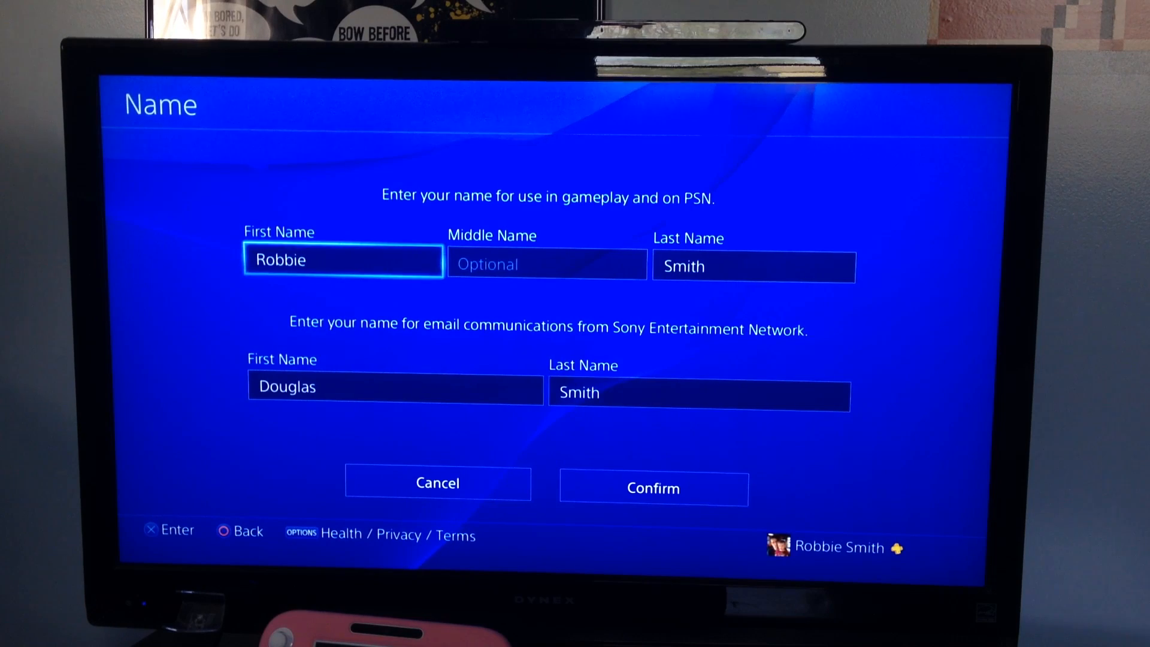
{"action": "left_click", "coordinate": [394, 389]}
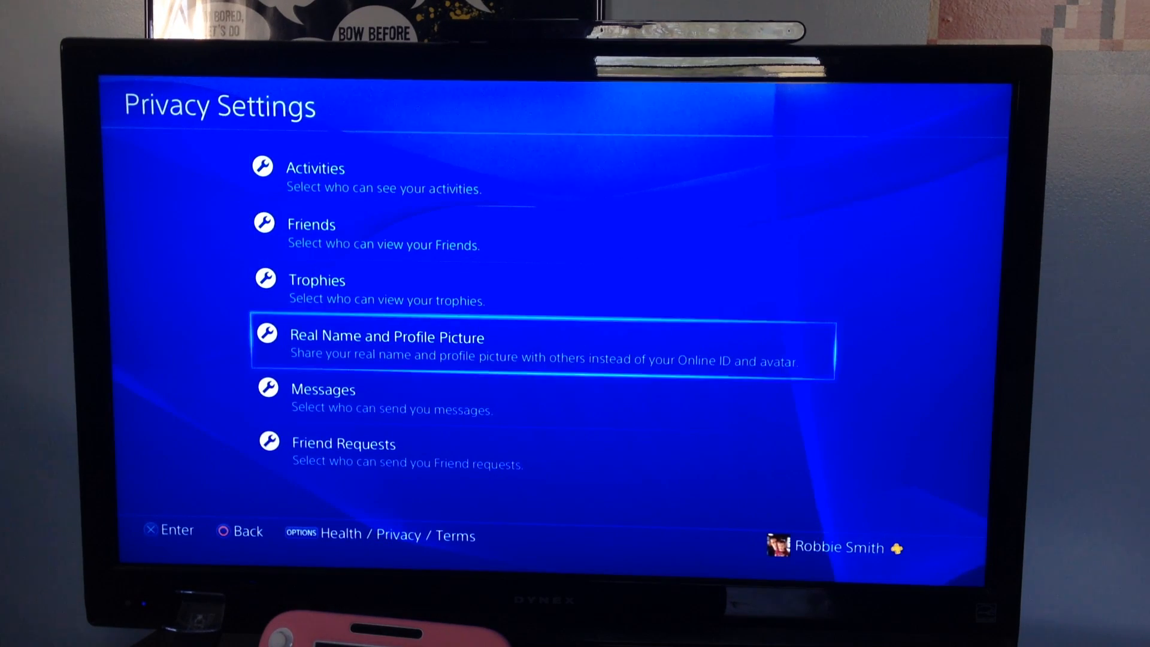
{"action": "key", "text": "up"}
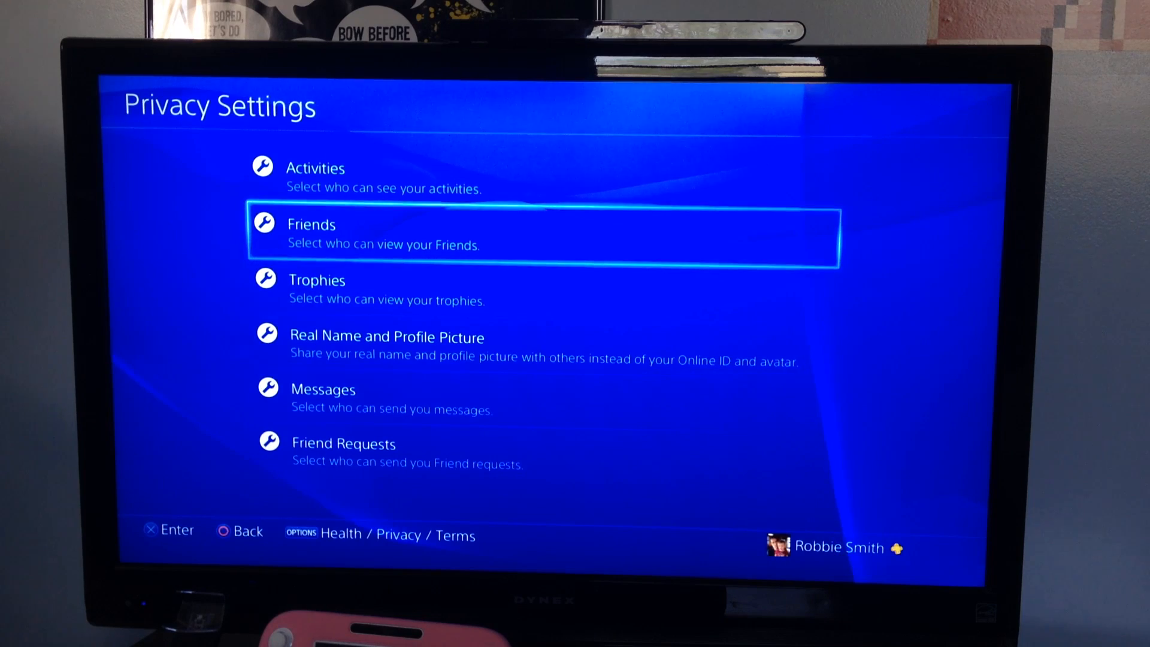
{"action": "key", "text": "down"}
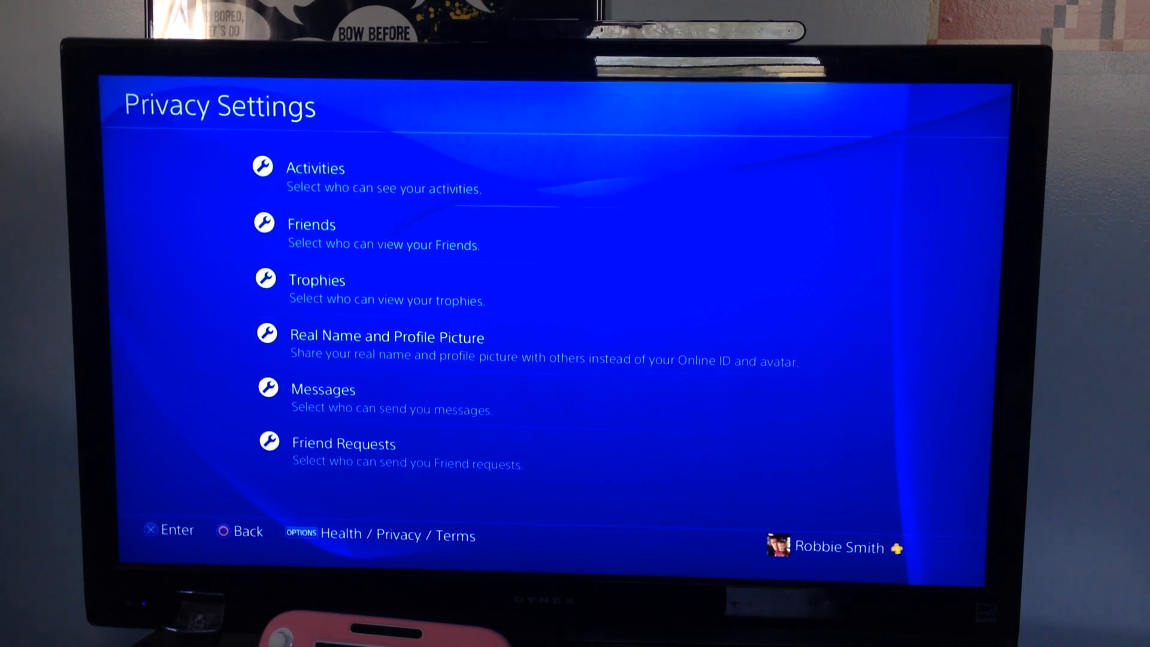
{"action": "left_click", "coordinate": [386, 337]}
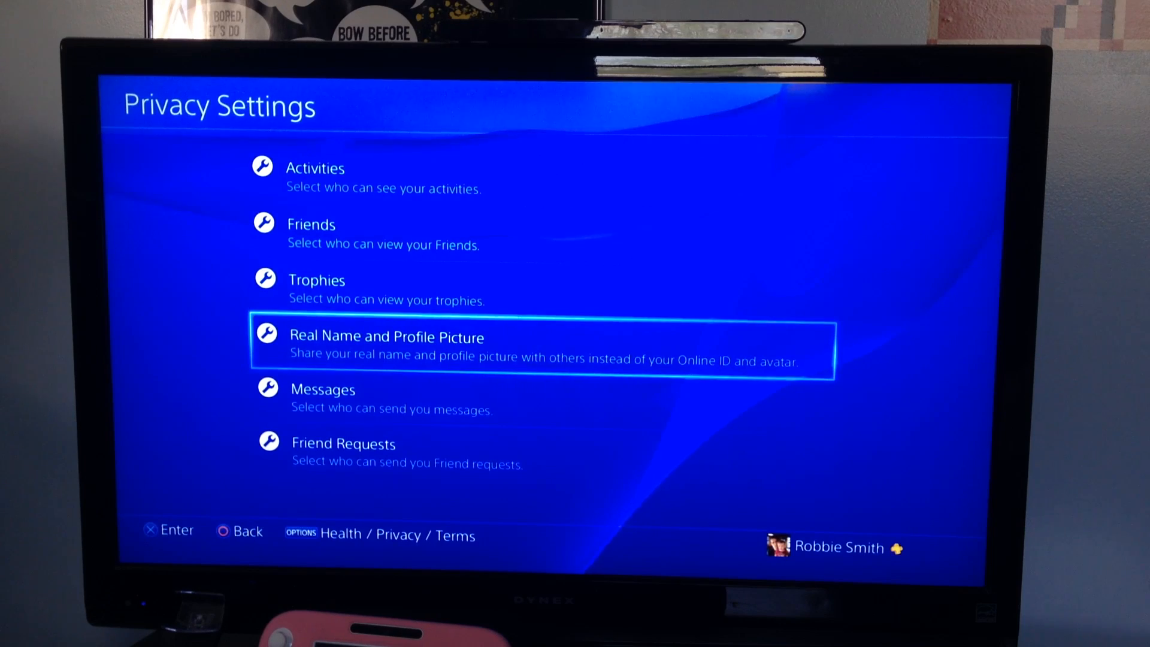
Open Profile Picture and move between the PlayStation App photo and avatar sources.
{"action": "key", "text": "Back"}
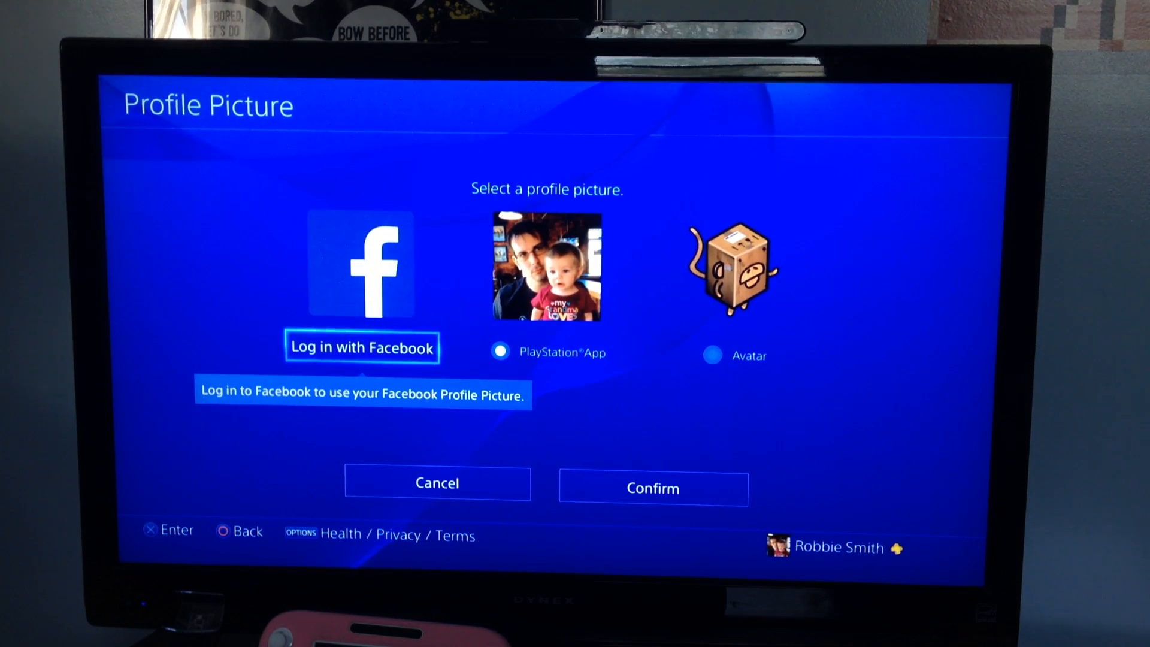
{"action": "left_click", "coordinate": [500, 352]}
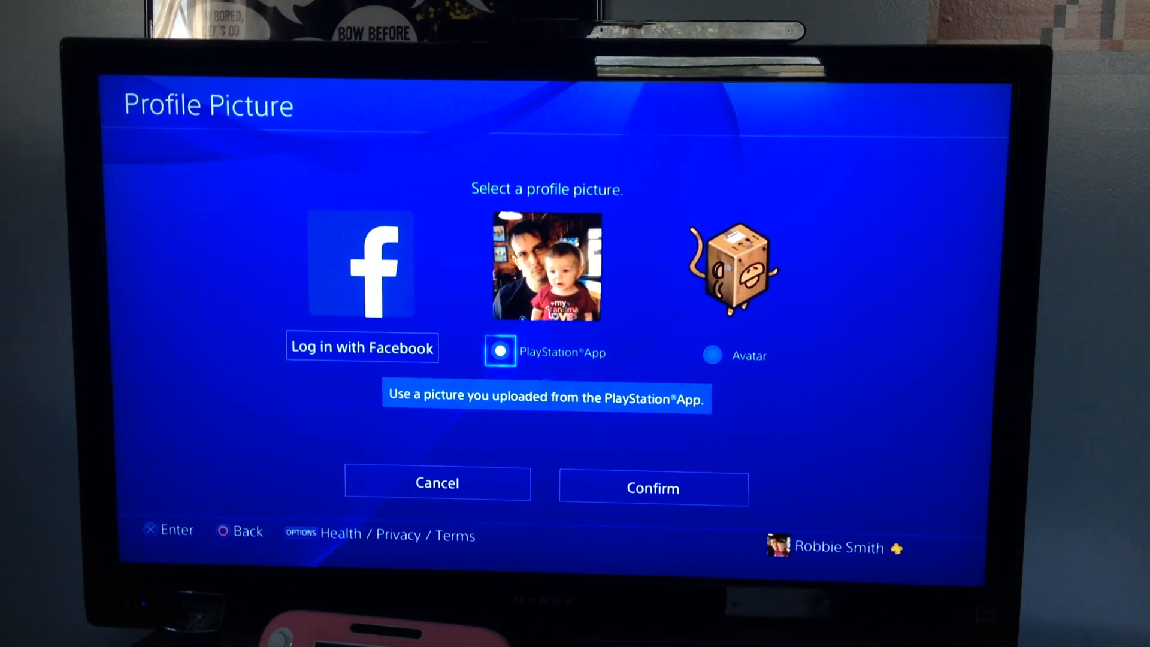
{"action": "left_click", "coordinate": [711, 354]}
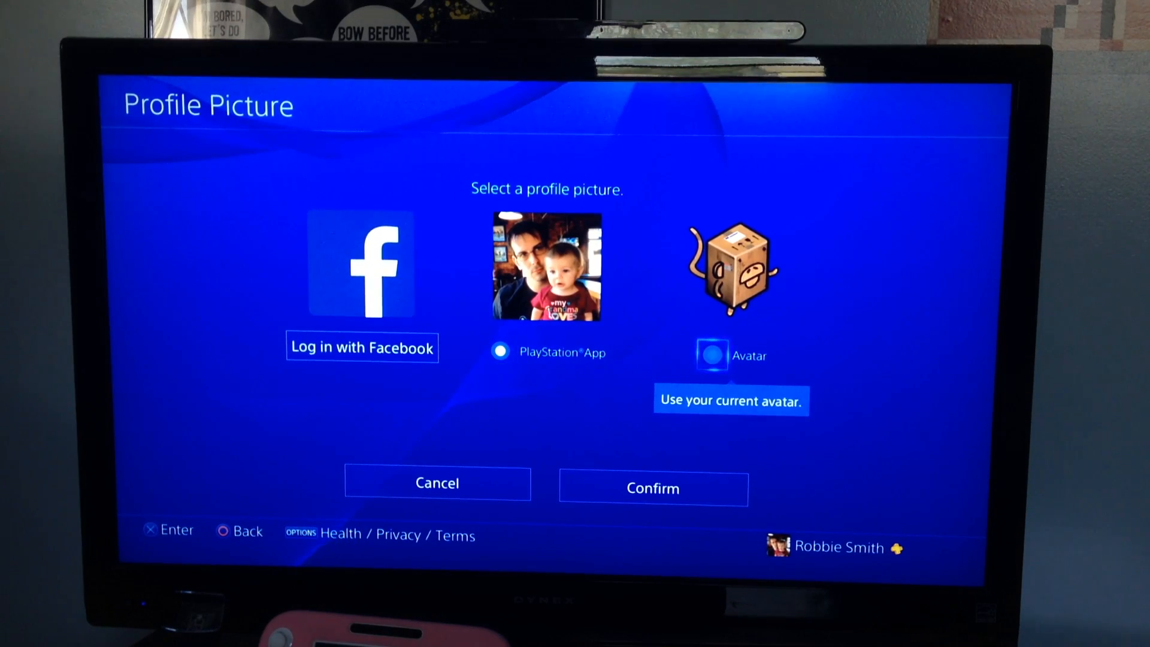